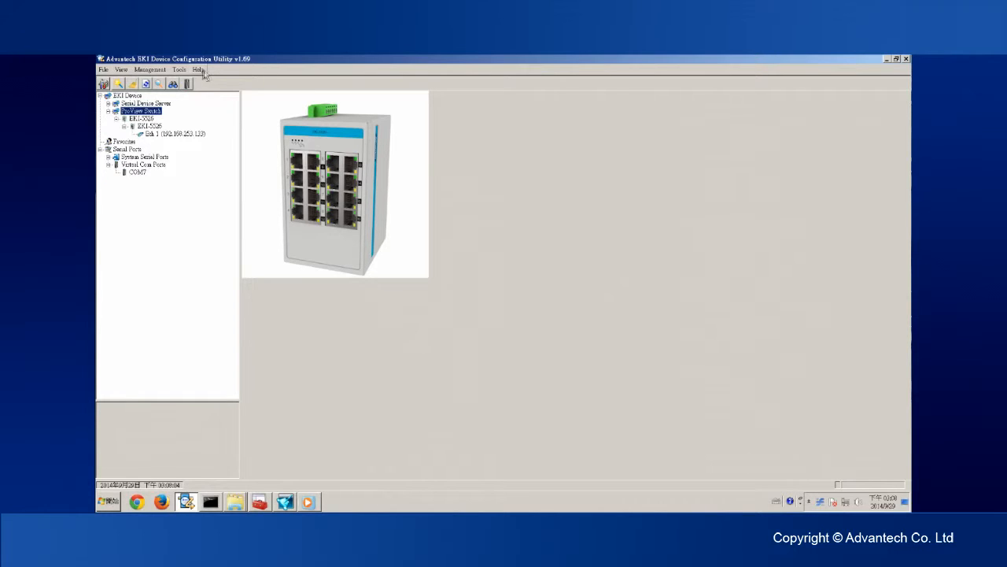
View the utility's About version info, then select the discovered EKI-5526 switch in the device tree
click(198, 69)
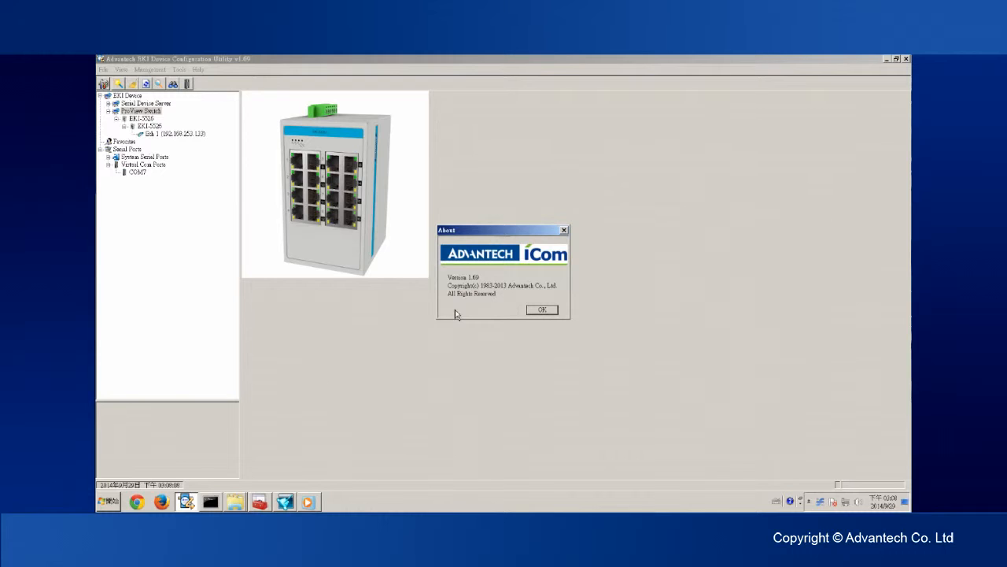
mouse_move(542, 308)
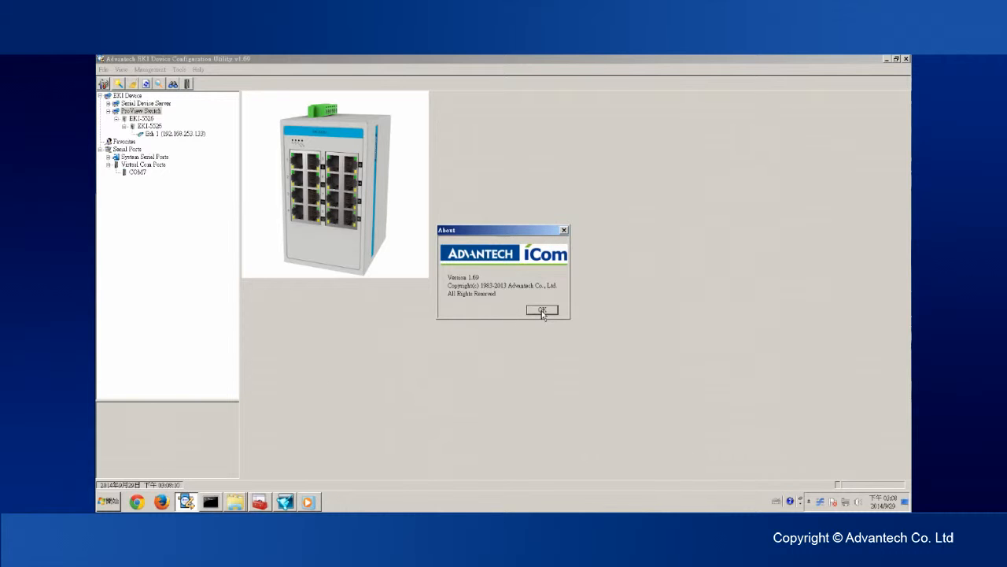
click(541, 308)
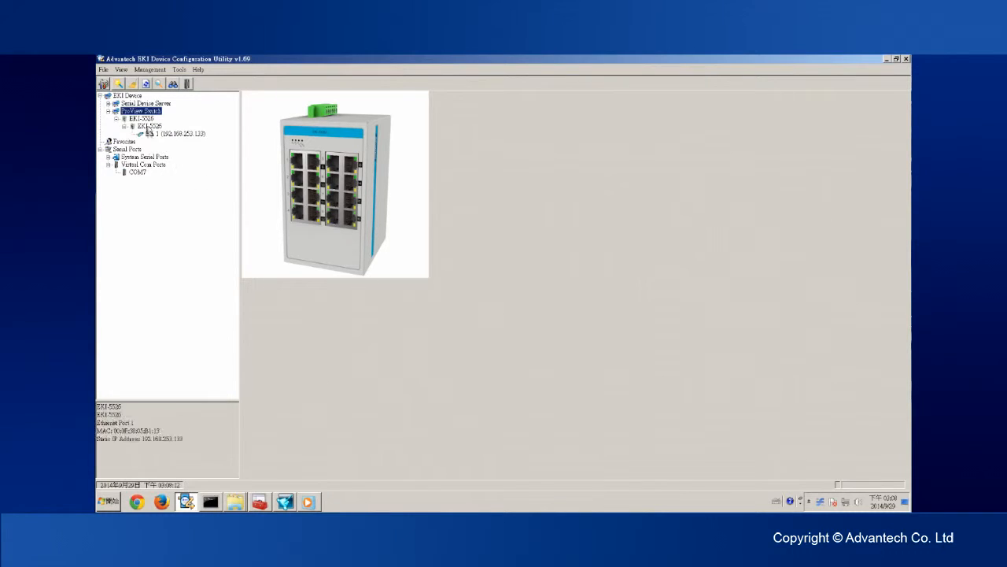
click(150, 126)
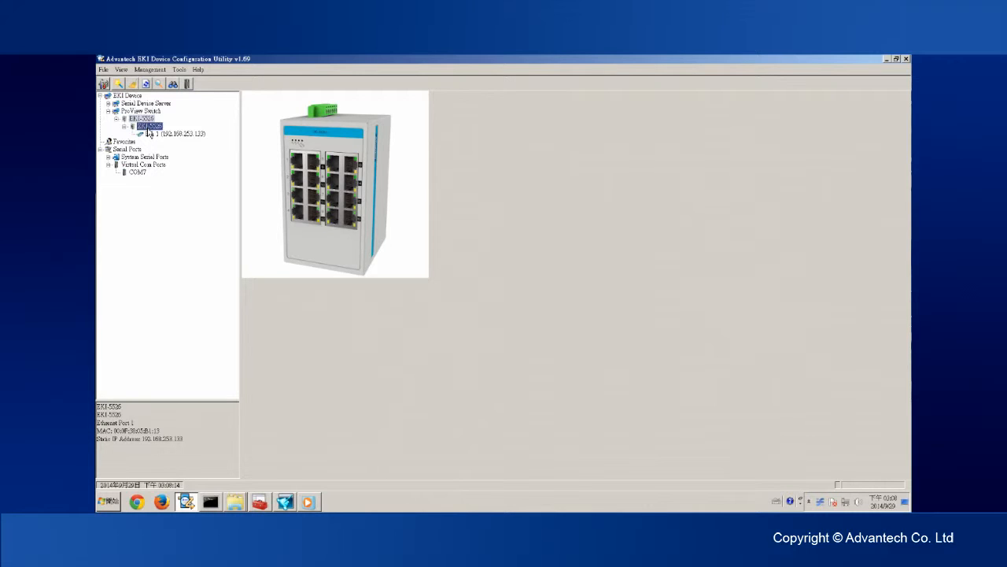
click(173, 134)
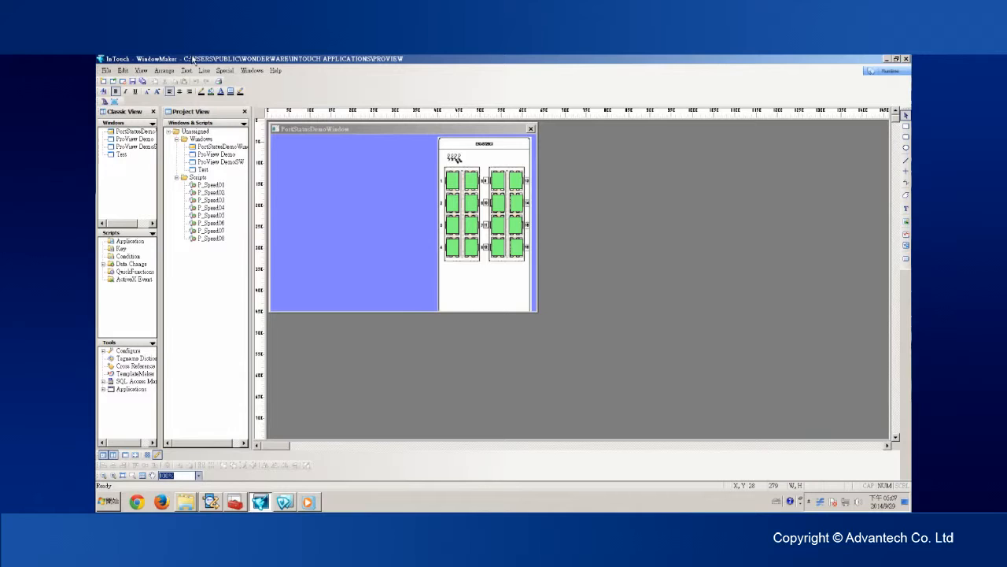
mouse_move(241, 145)
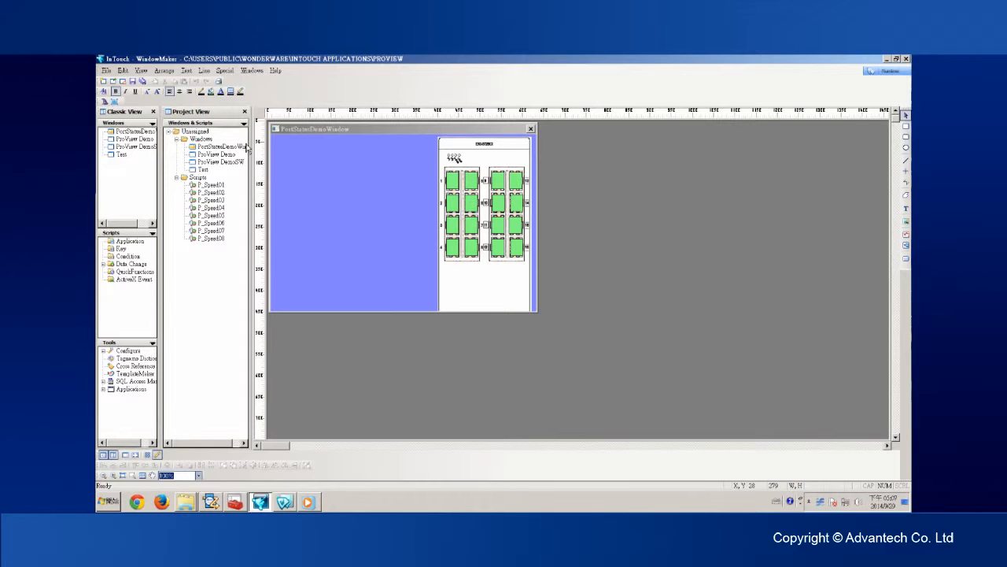
mouse_move(223, 147)
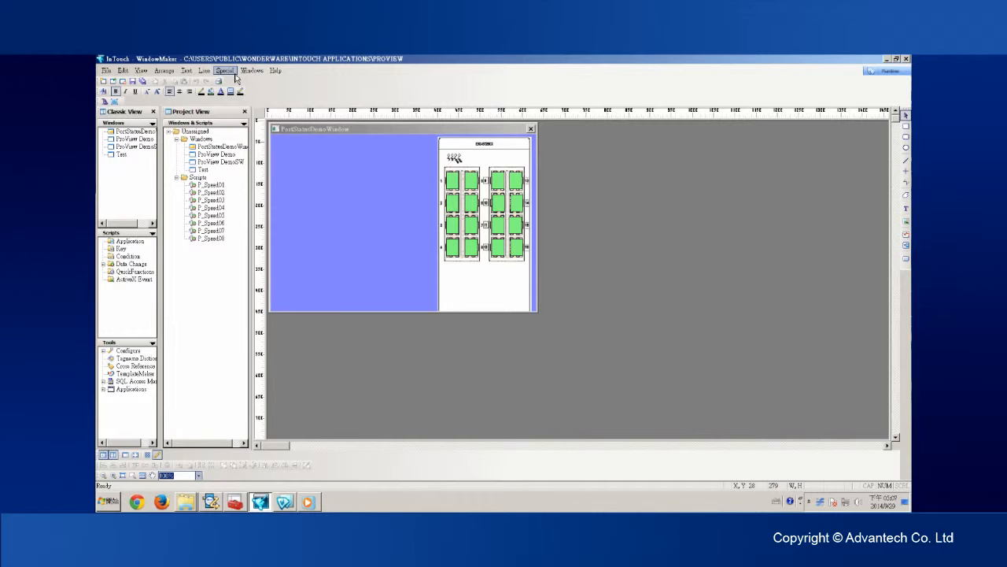
Show the Tagname Dictionary for the Port01_Status I/O Integer tag and review the tag types list
click(225, 70)
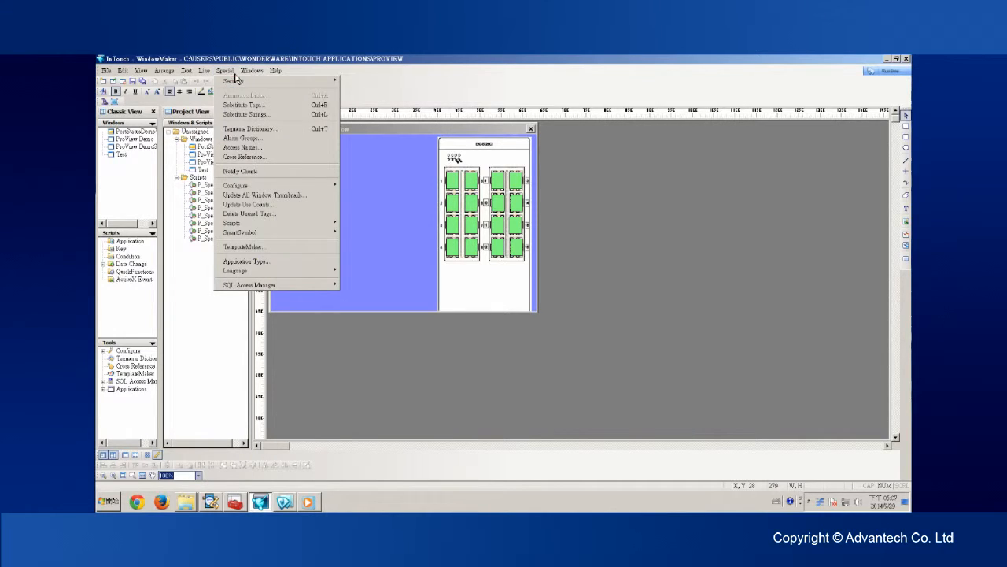
mouse_move(250, 129)
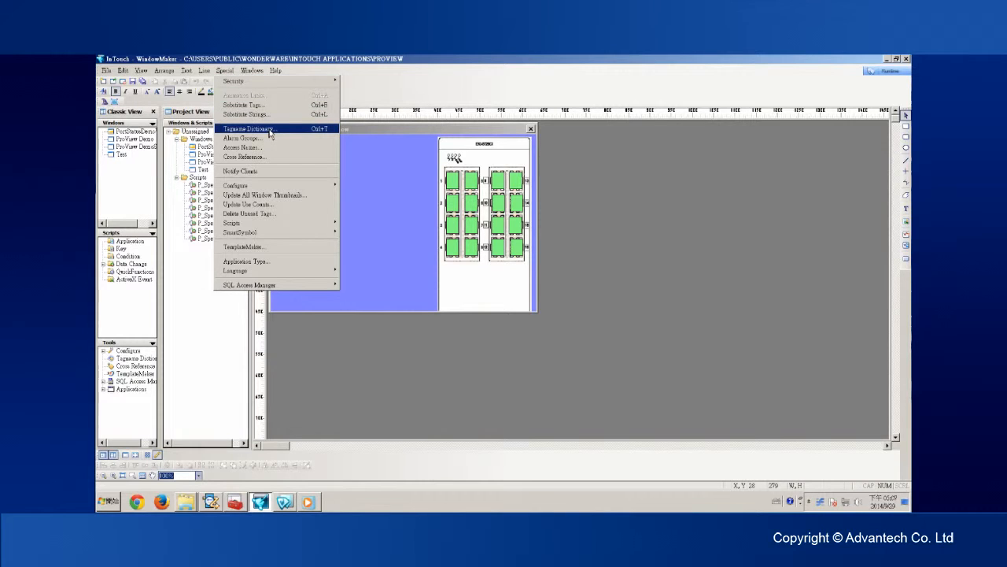
click(250, 129)
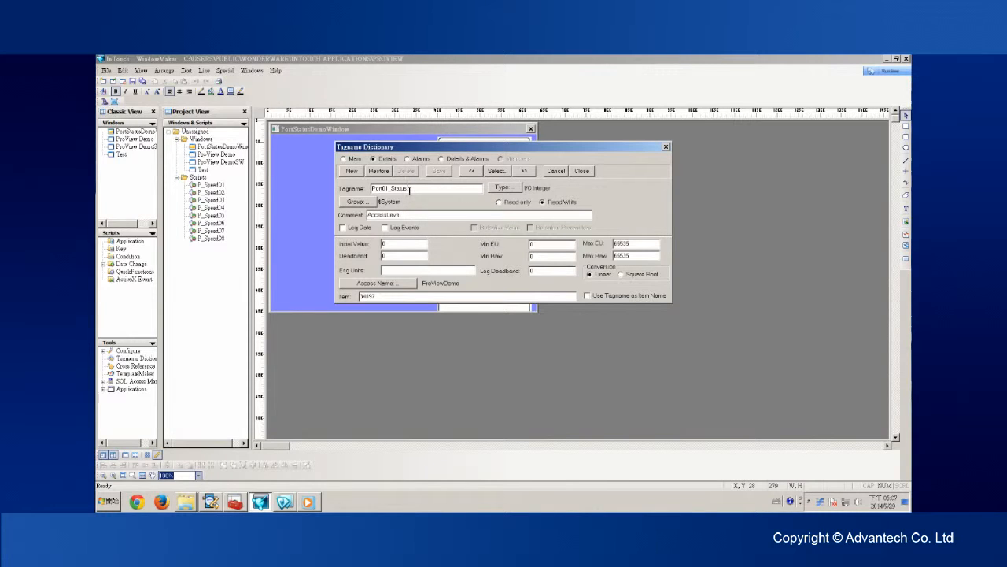
click(502, 187)
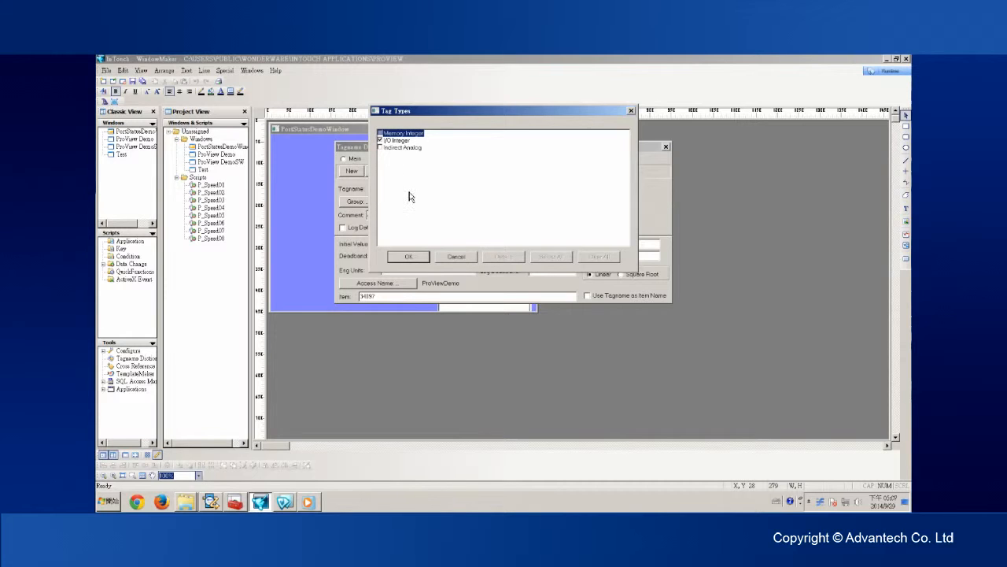
click(409, 255)
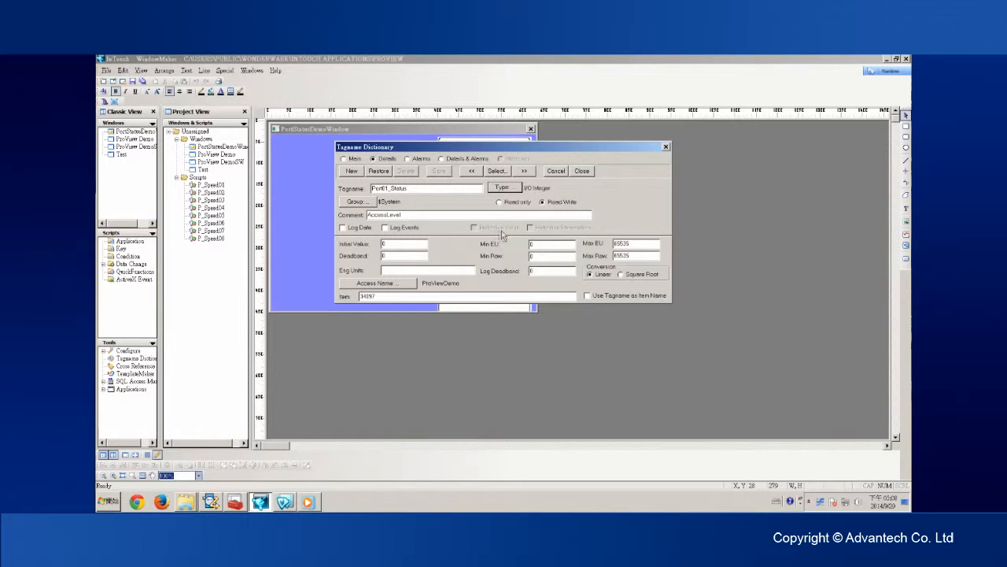
mouse_move(585, 246)
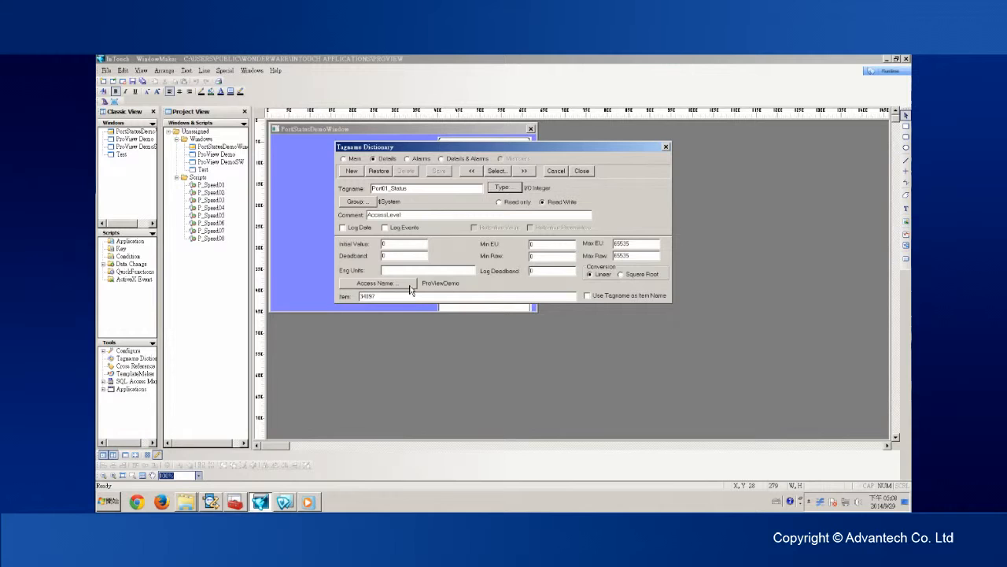
click(377, 283)
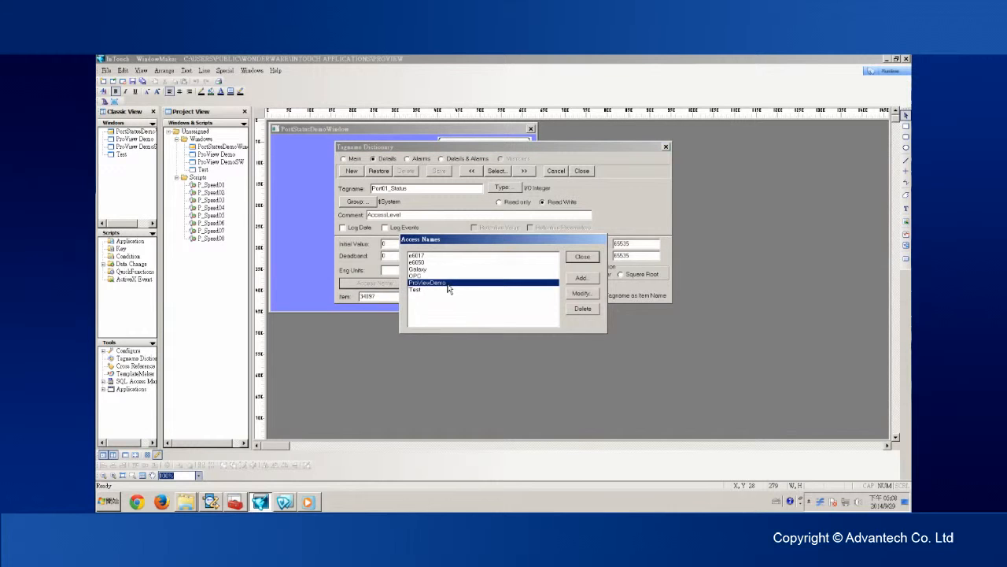
mouse_move(412, 293)
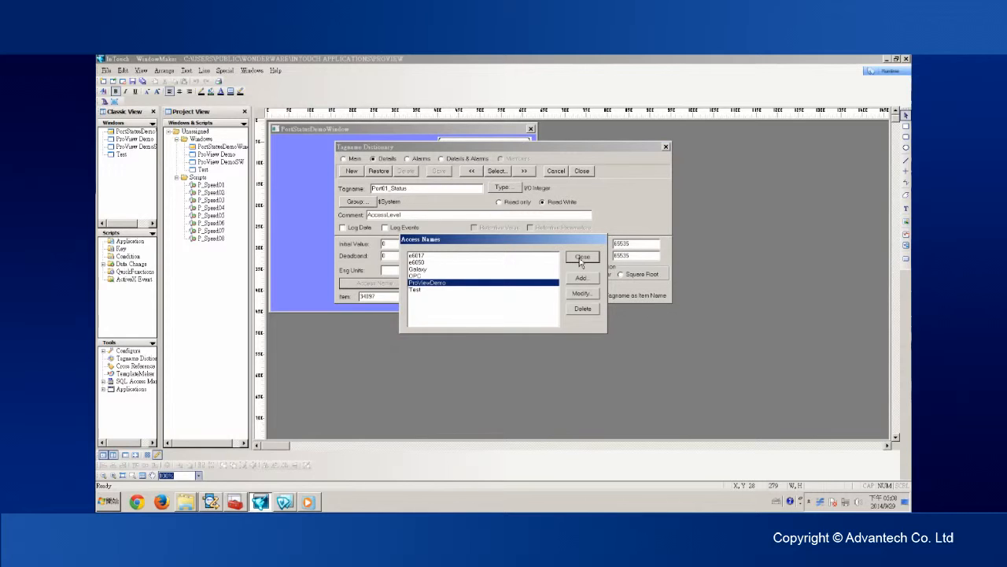
click(582, 257)
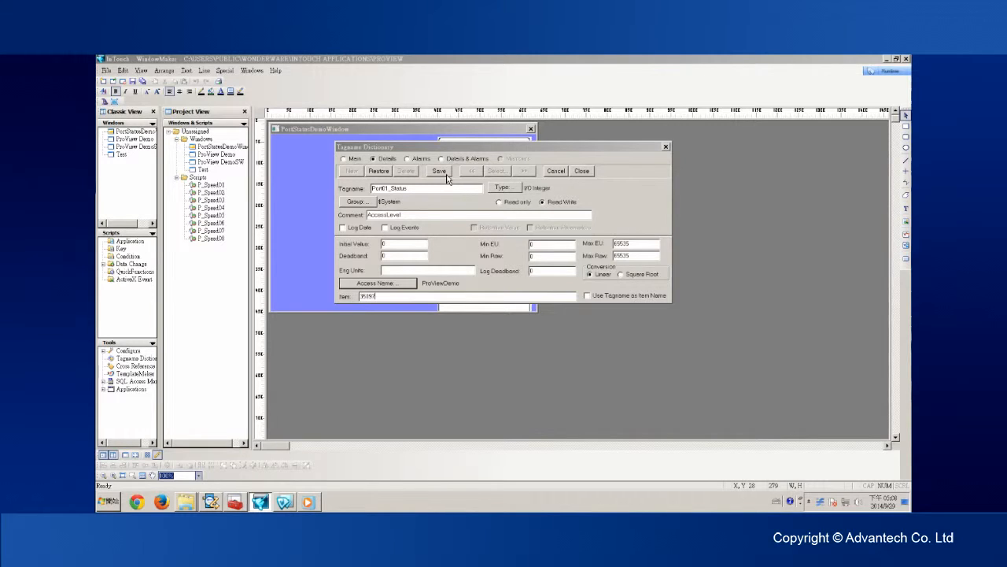
click(439, 170)
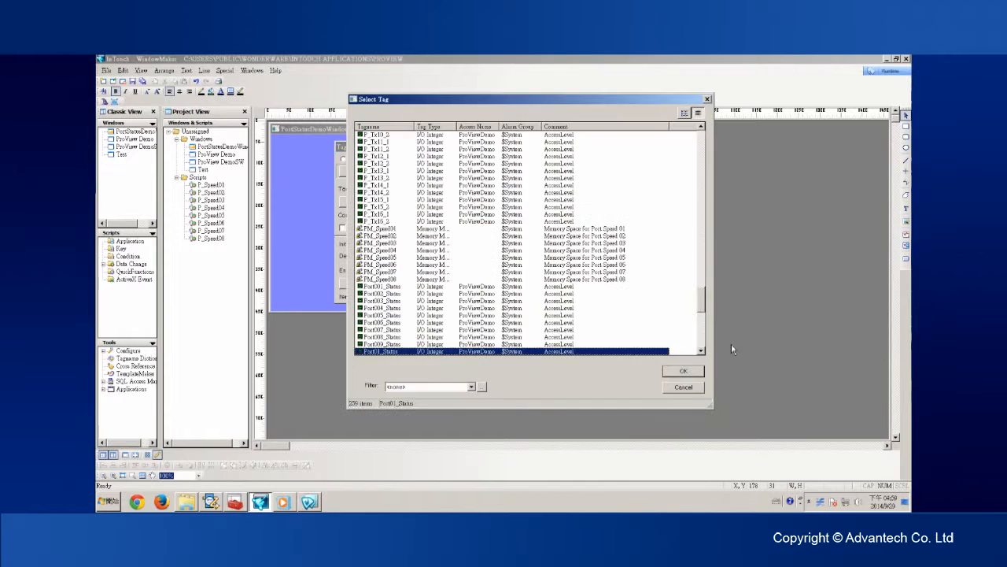
scroll(down, 3)
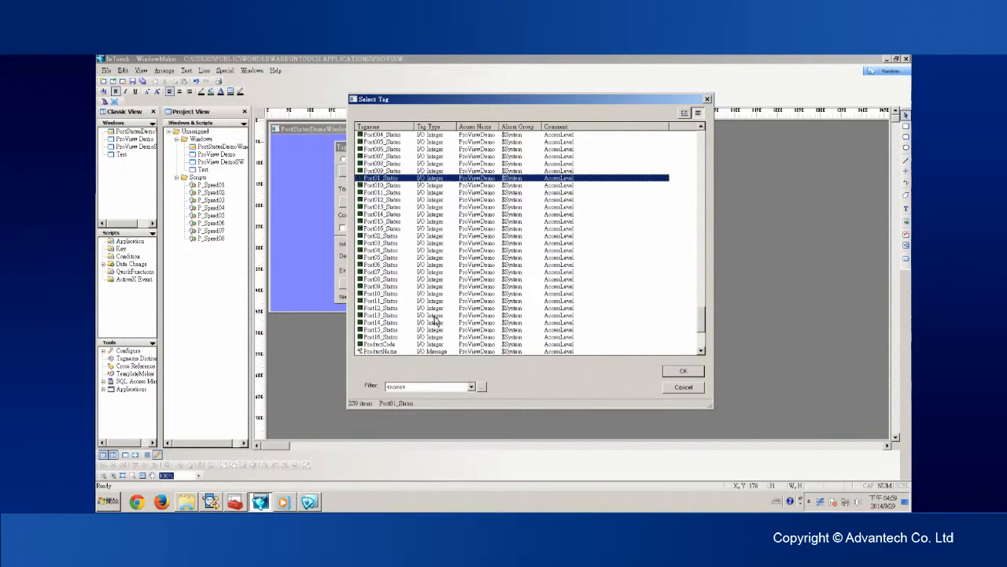
scroll(down, 3)
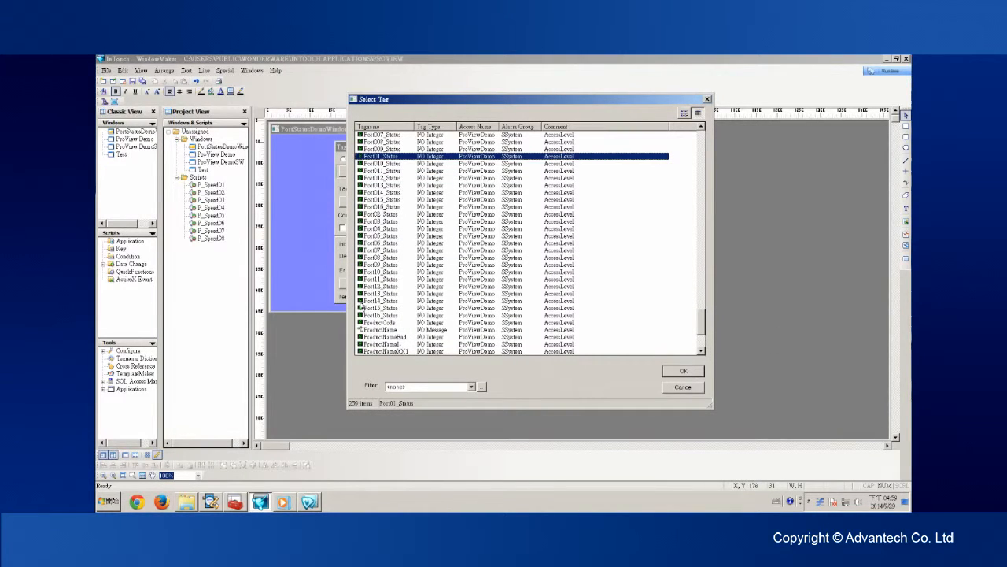
click(682, 371)
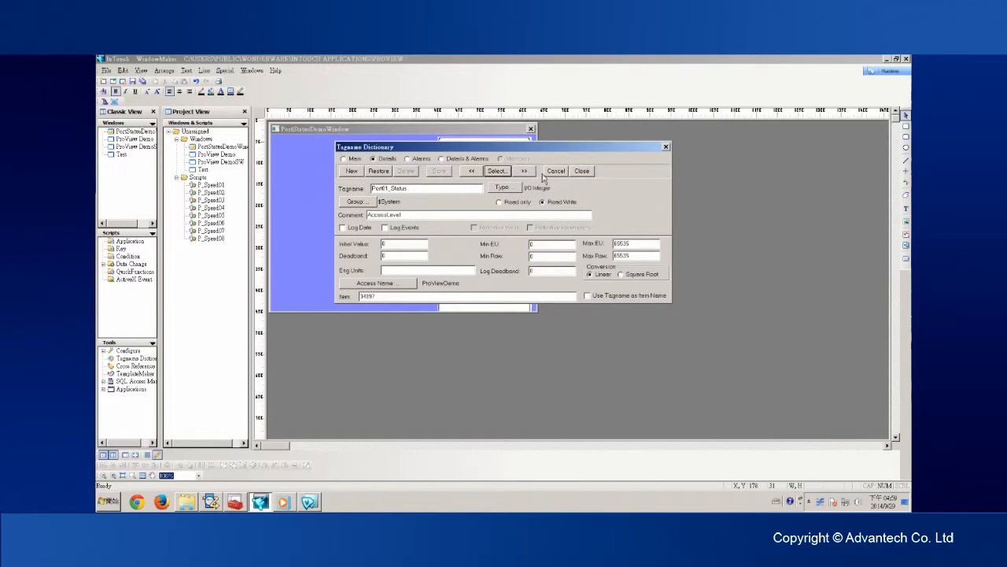
Run the switch window live in WindowViewer to see port status lights, then return to Development
click(582, 170)
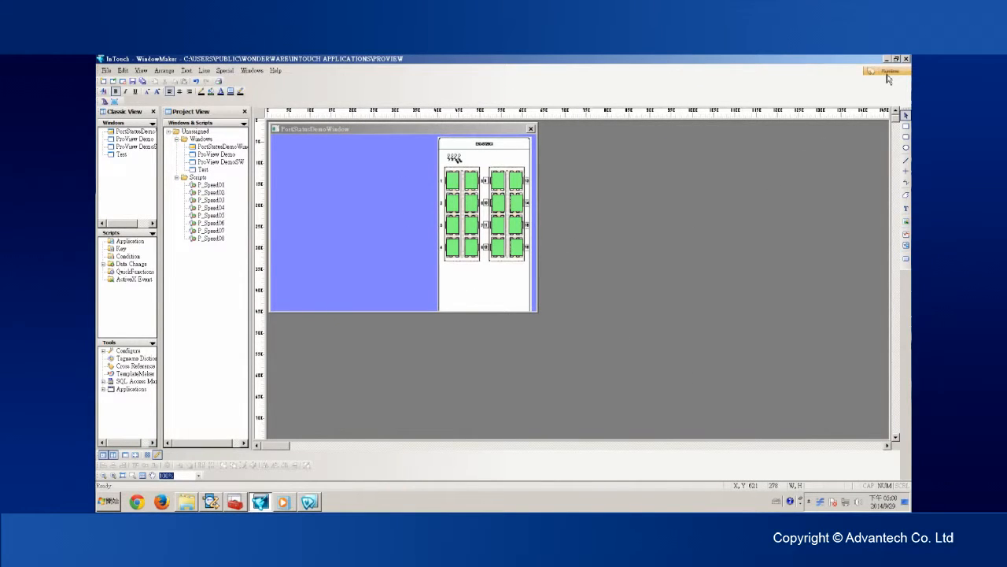
click(888, 71)
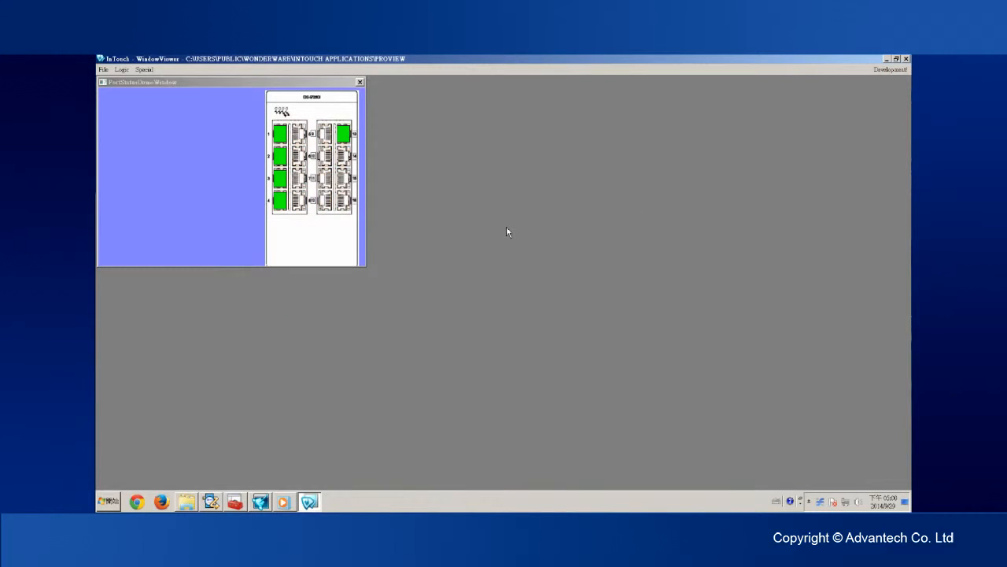
mouse_move(407, 207)
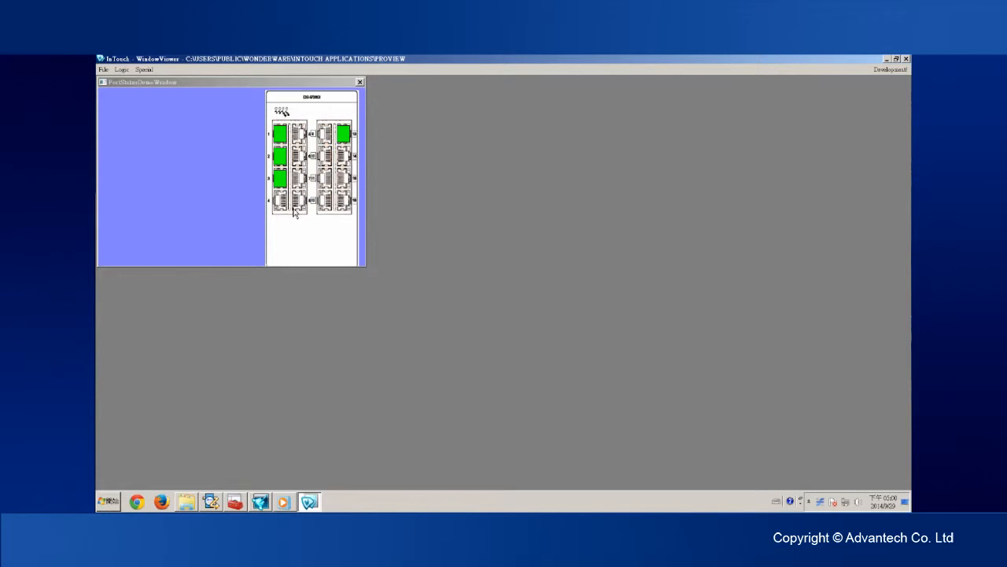
click(280, 202)
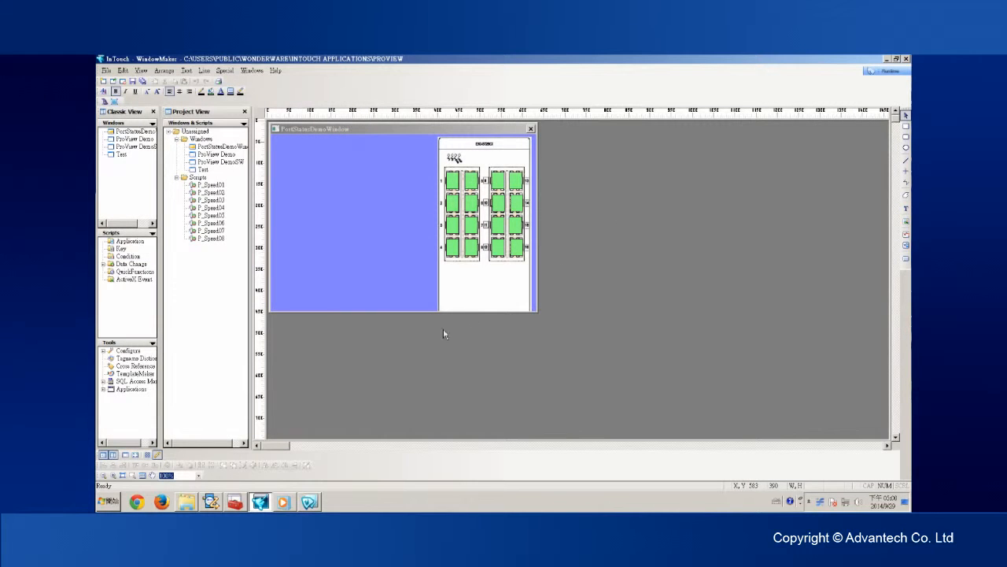
Bring up the ProView Demo window with the EKI-5526 vendor, IP, MAC and per-port status
double_click(213, 154)
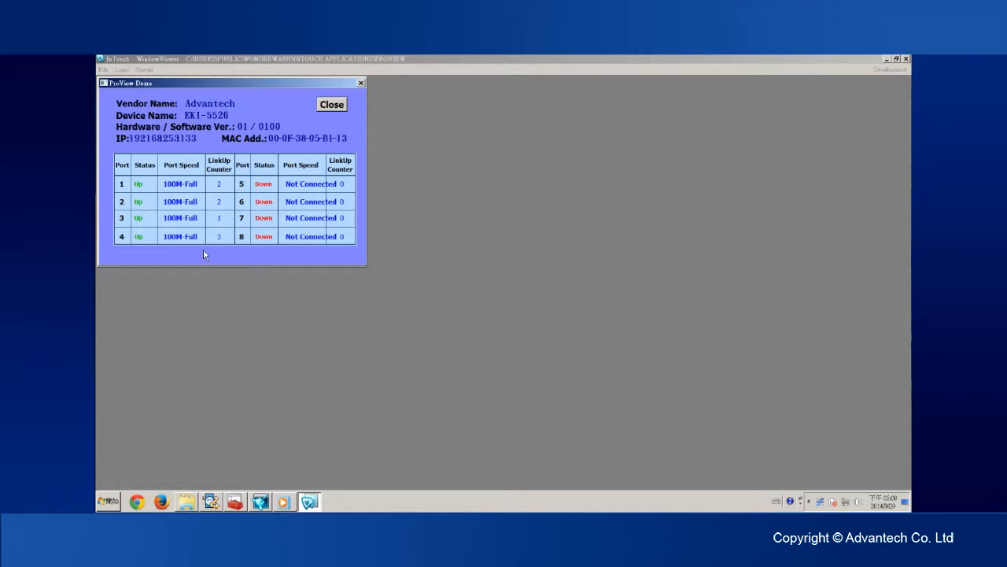
click(330, 104)
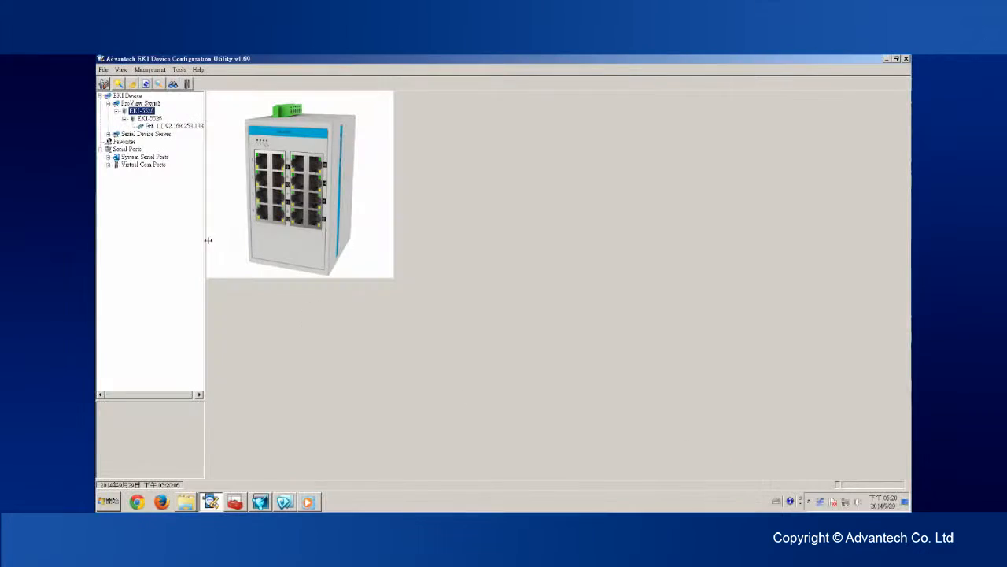
Select the EKI switch in the device tree to show its picture and 16-port summary
click(141, 110)
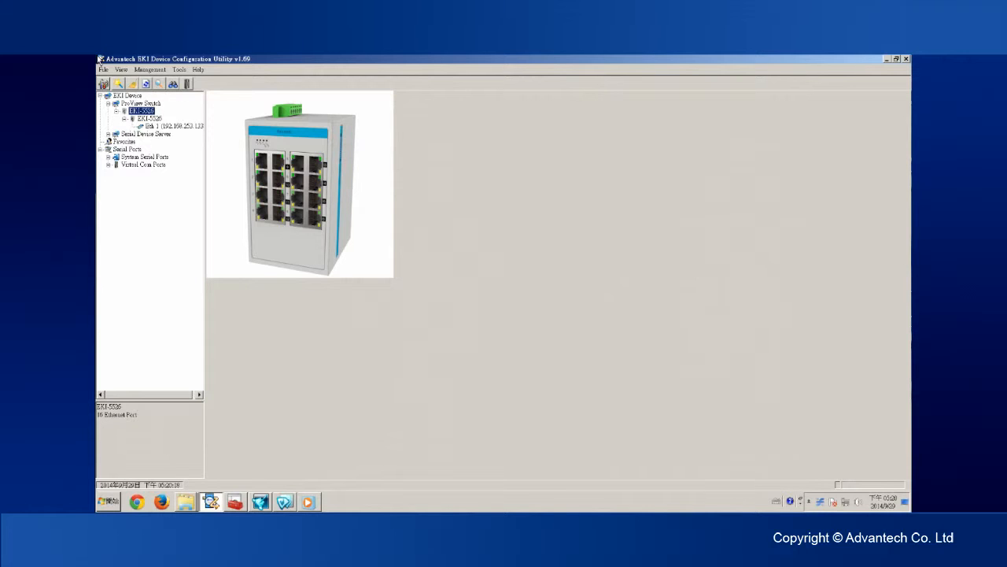
Select the switch's IP entry to show its SNMP contact, location, community and trap settings
click(173, 126)
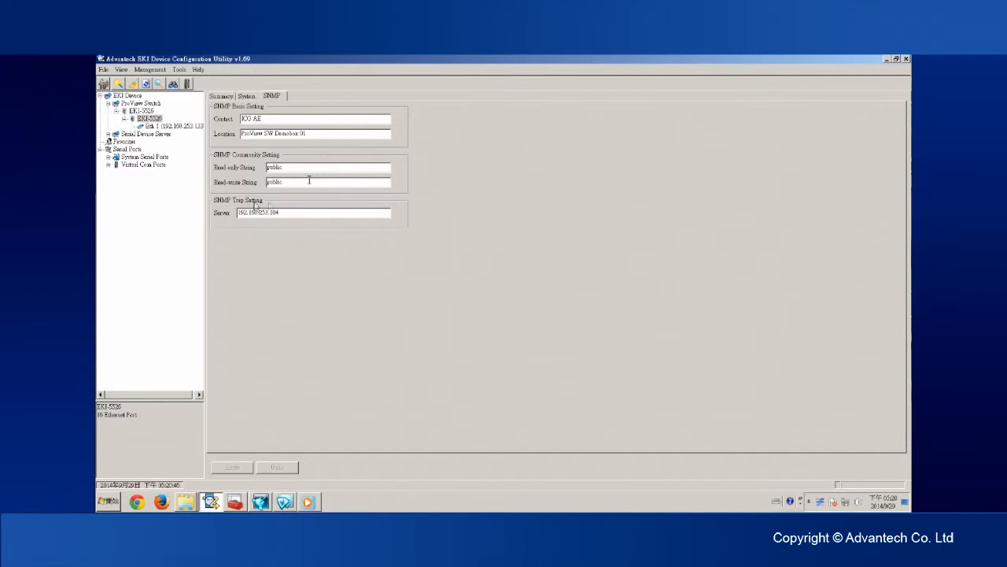
mouse_move(239, 233)
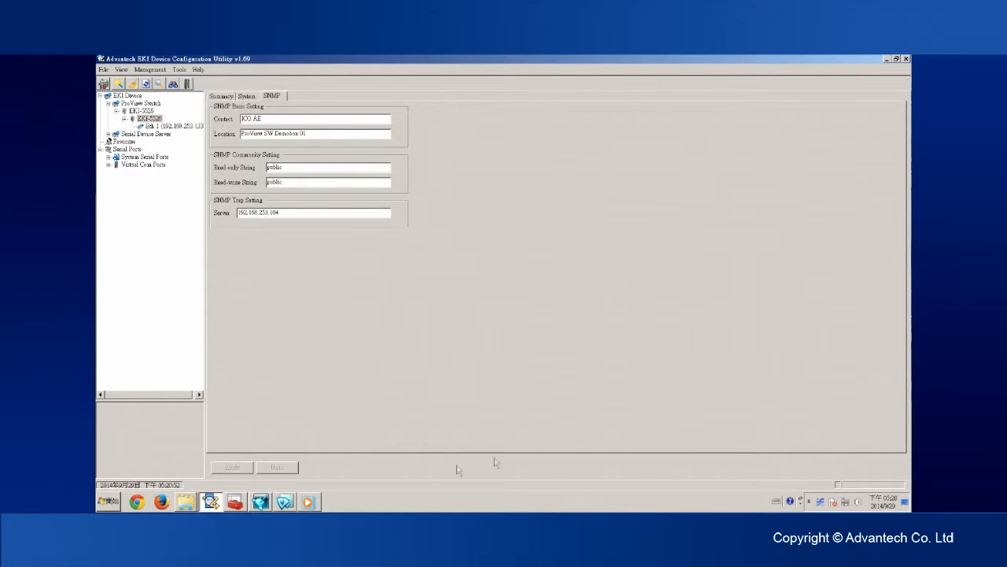
mouse_move(370, 485)
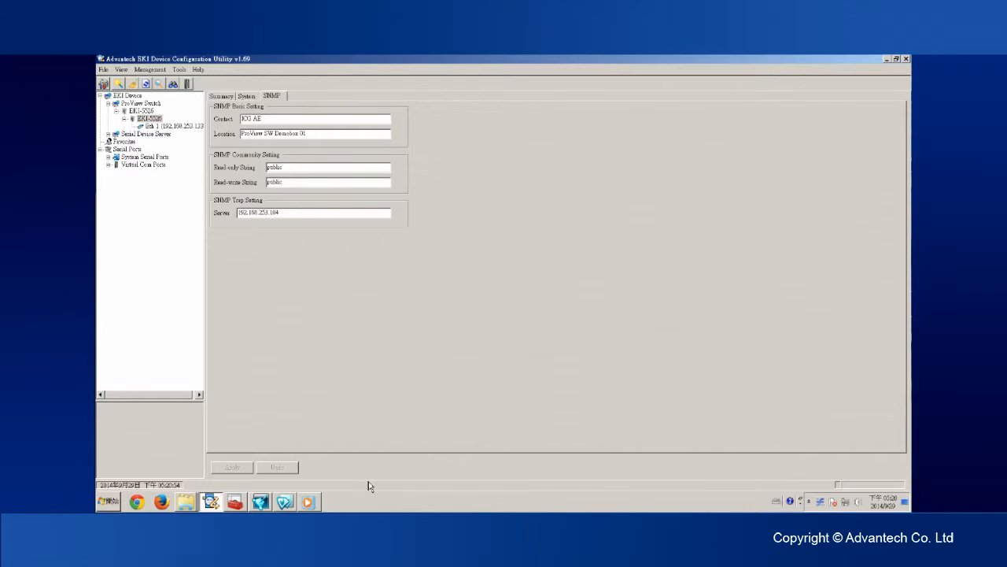
mouse_move(362, 485)
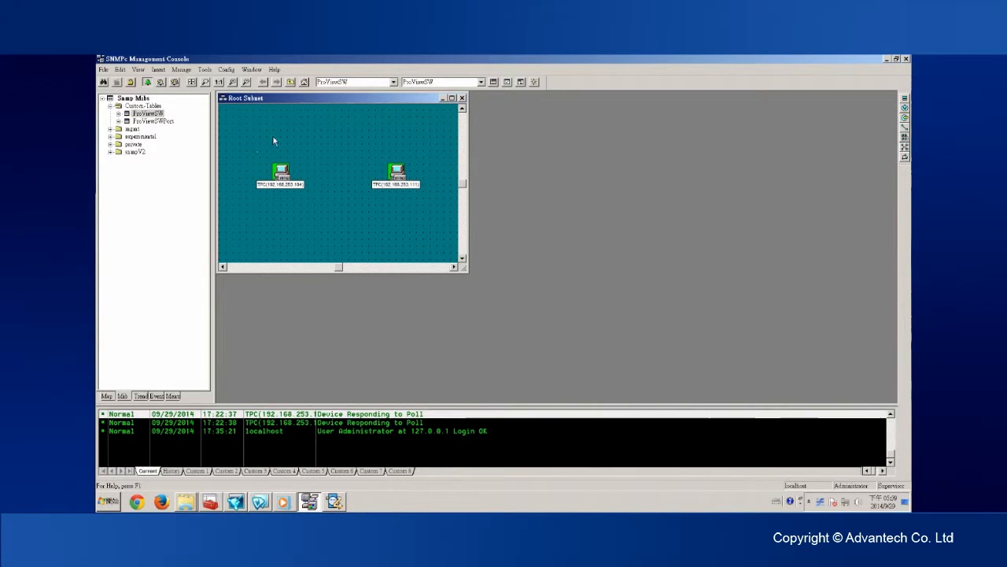
mouse_move(252, 194)
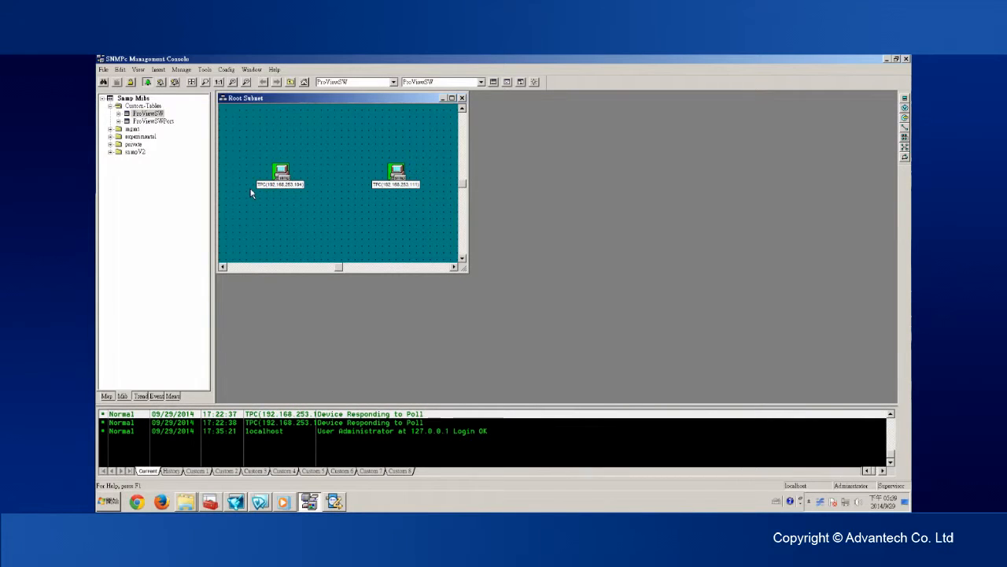
Insert a device labelled ProViewSW at address 192.168.253.133 on the Root Subnet map
click(159, 70)
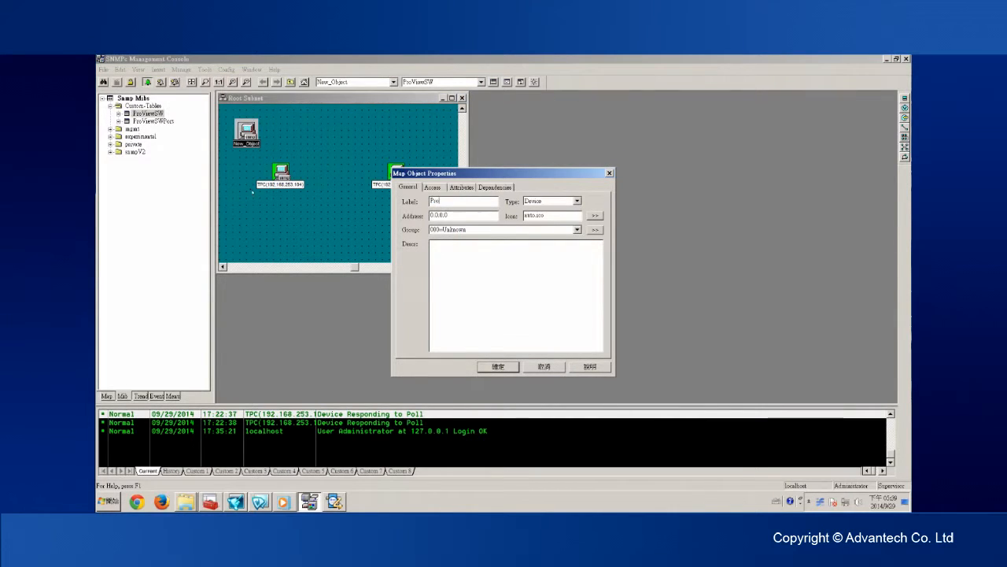
text(ProViewSW)
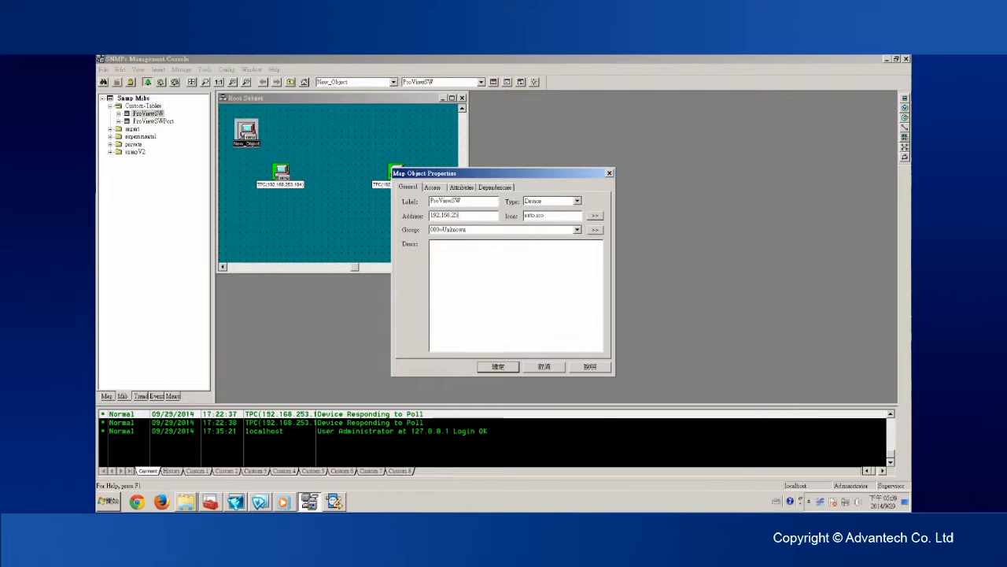
text(192.168.253.133)
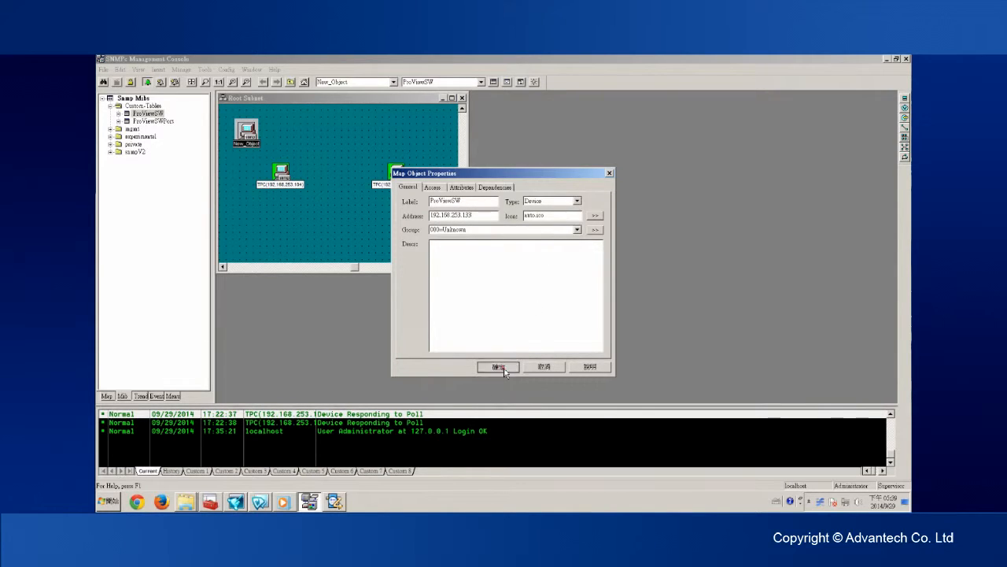
click(498, 365)
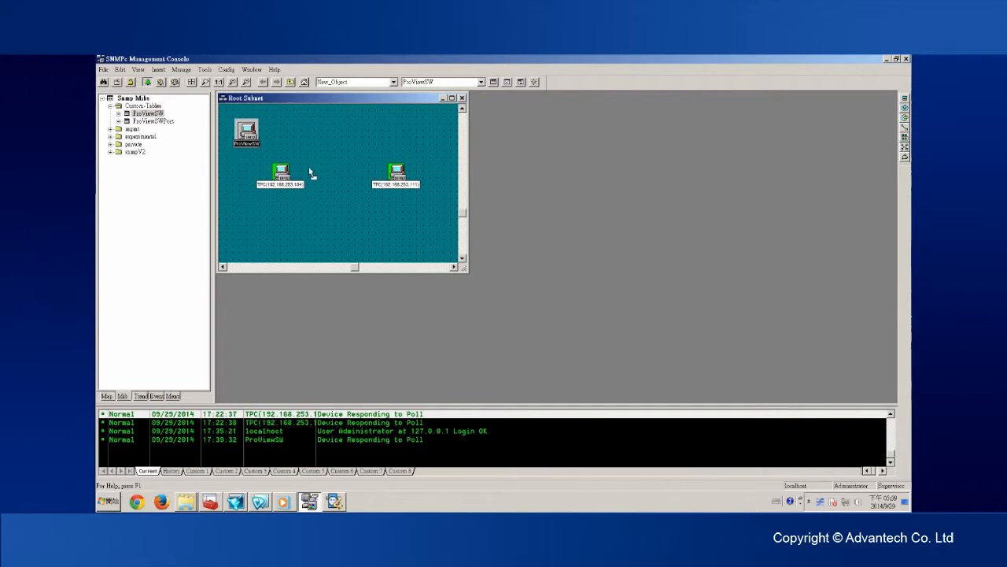
Move the ProViewSW icon below the other devices and assign it a device group in Properties
drag(245, 133, 334, 208)
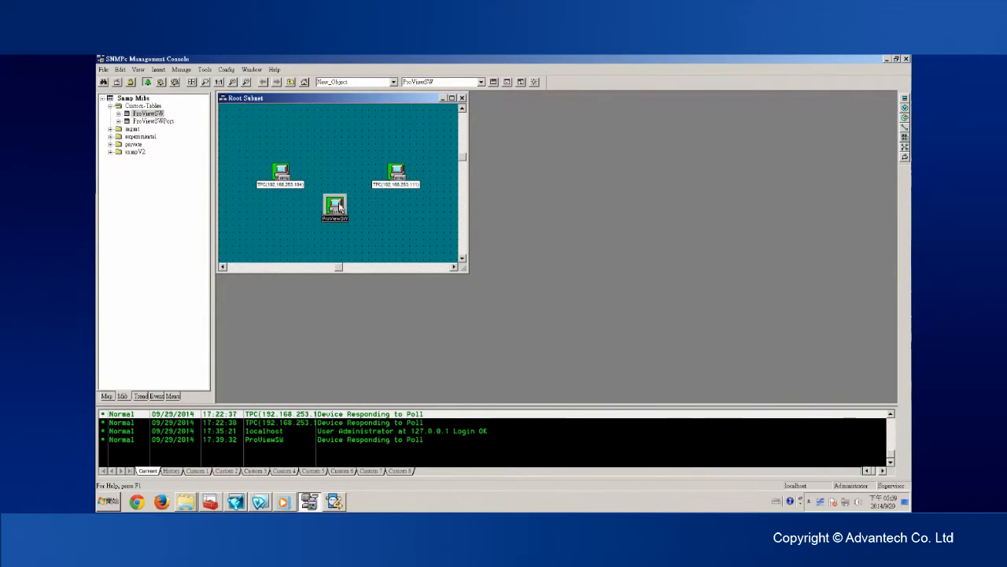
right_click(334, 208)
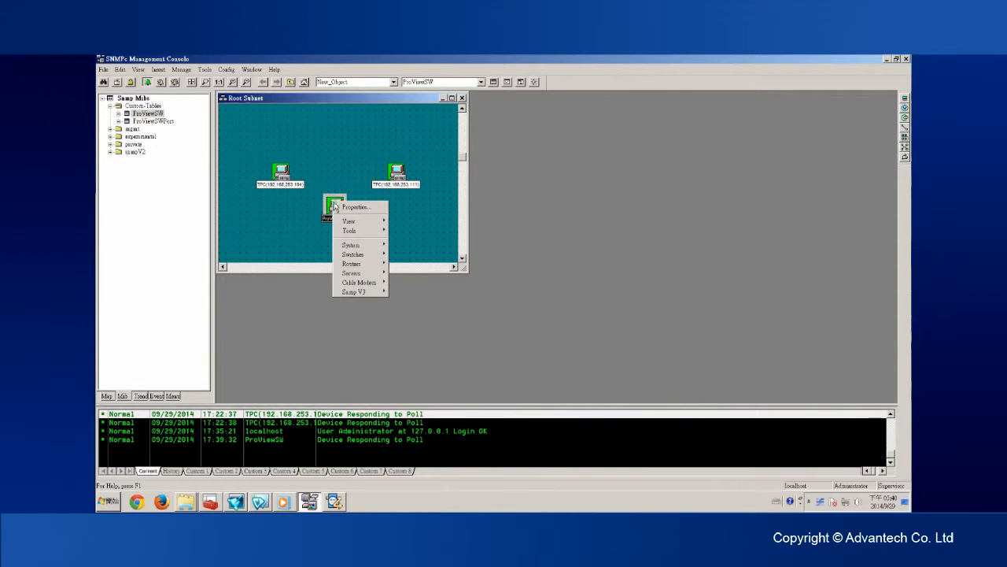
mouse_move(355, 208)
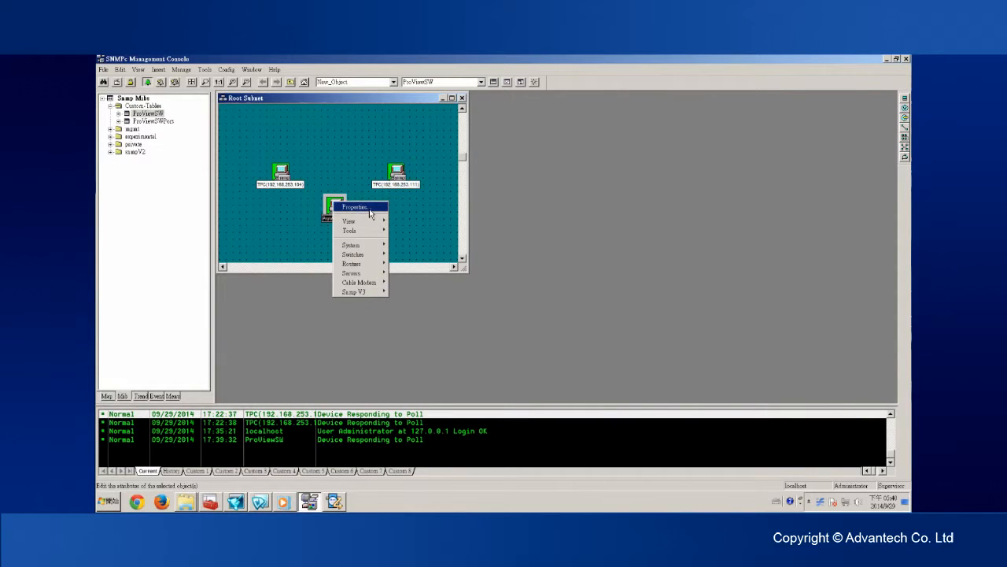
click(356, 206)
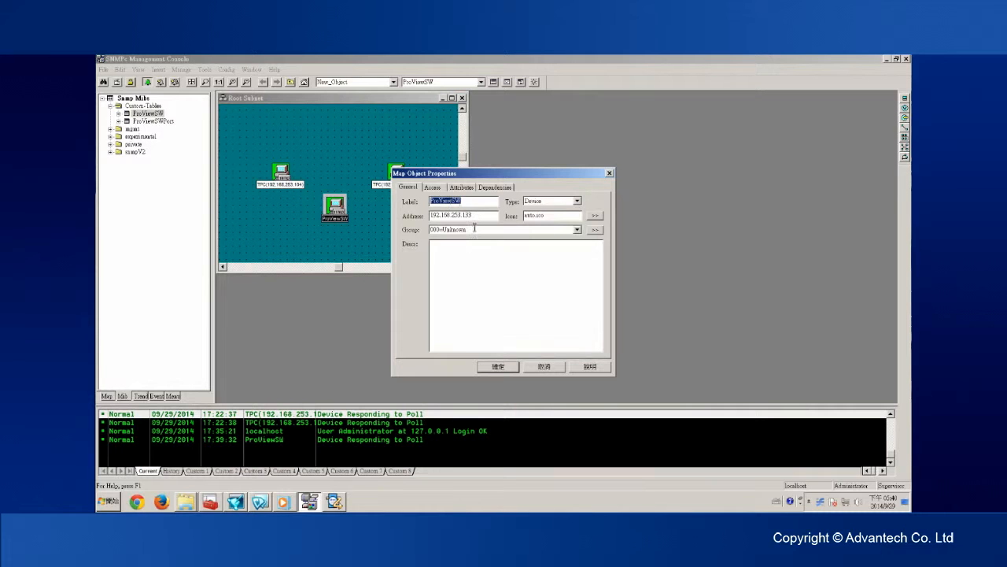
click(576, 229)
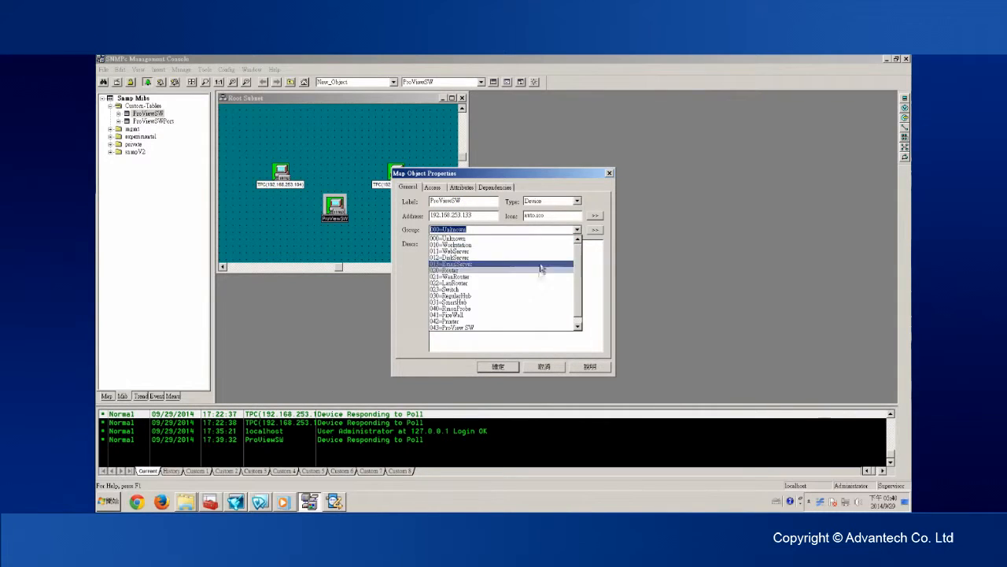
click(453, 326)
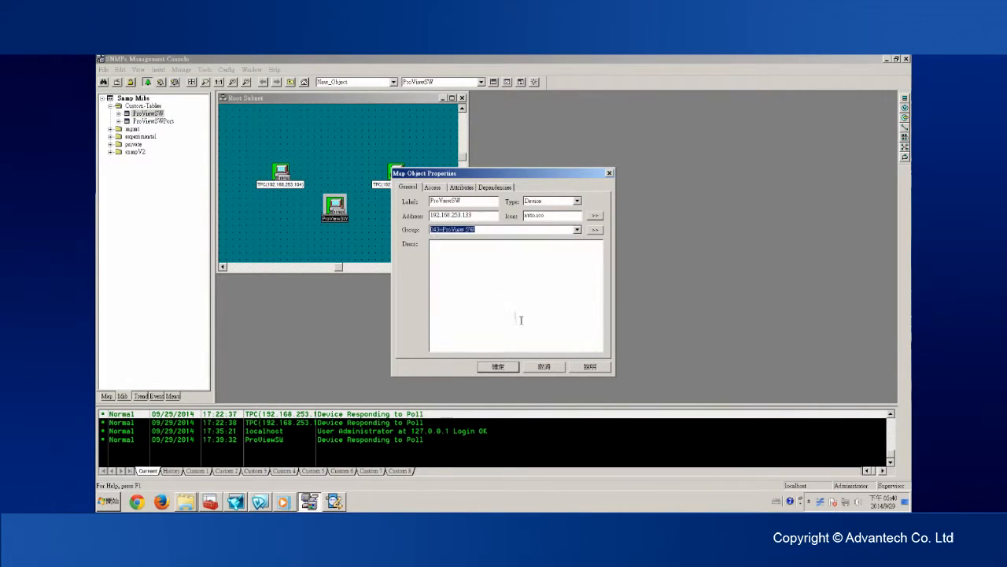
Review the switch's Access, Attributes and Dependencies settings
click(431, 187)
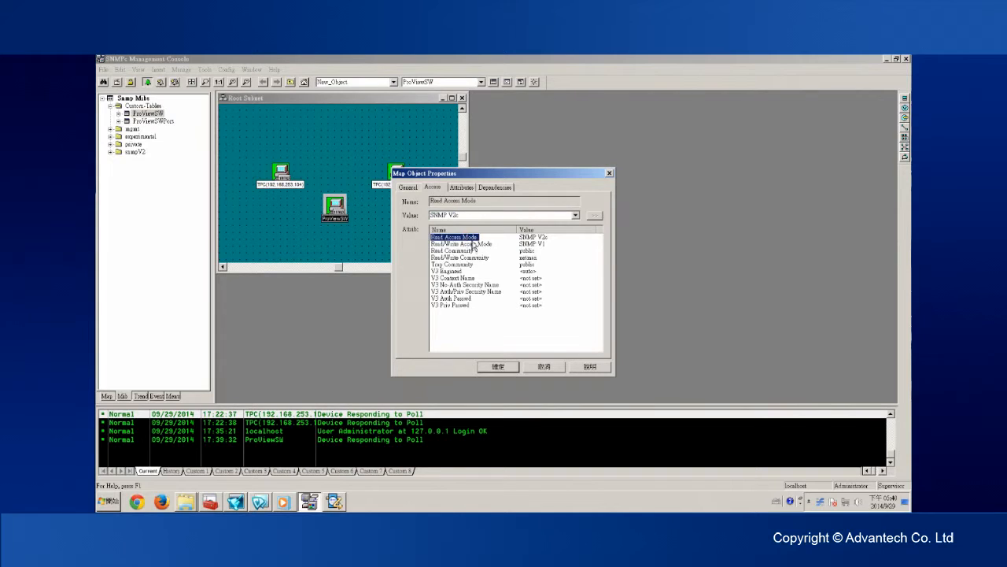
click(576, 214)
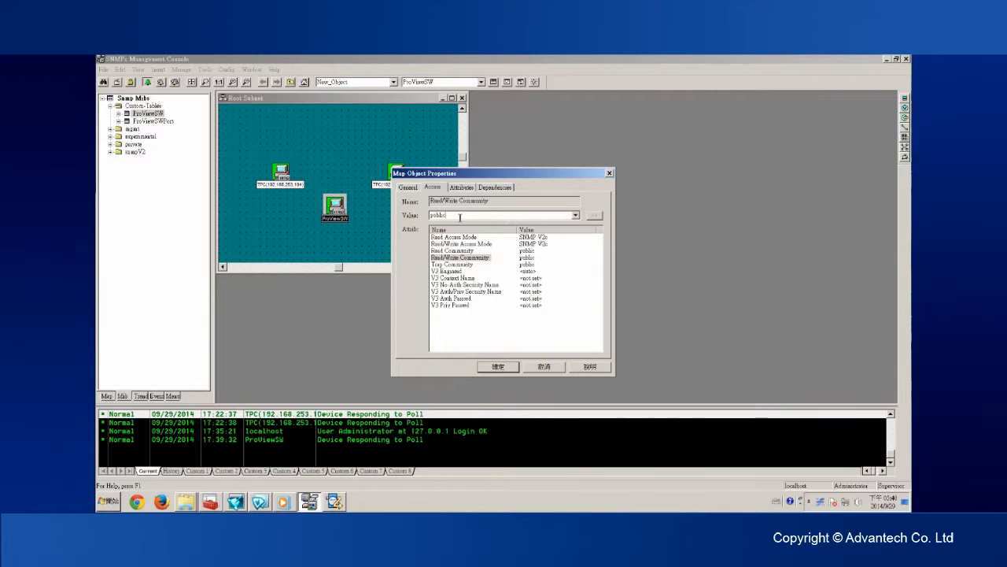
click(461, 187)
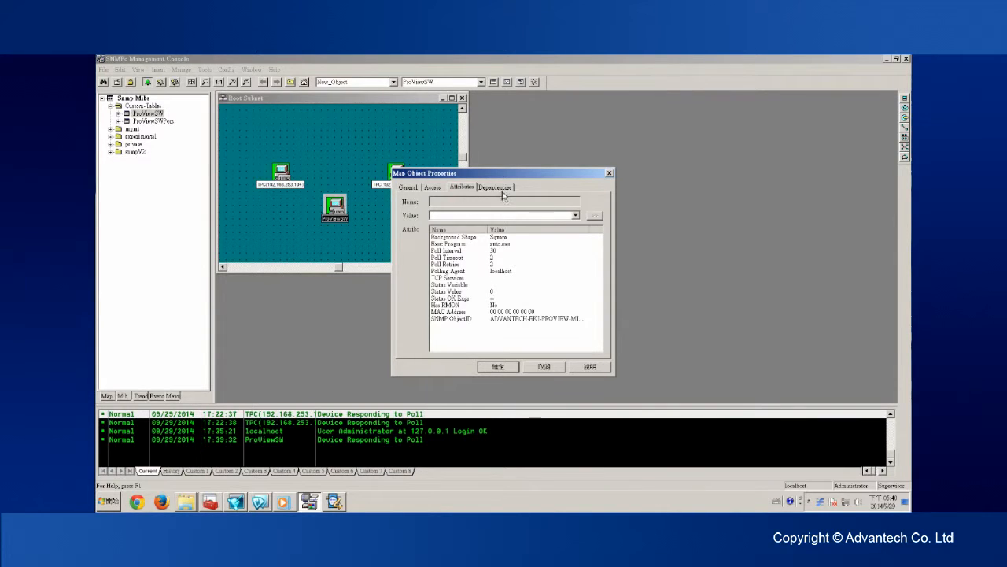
click(447, 250)
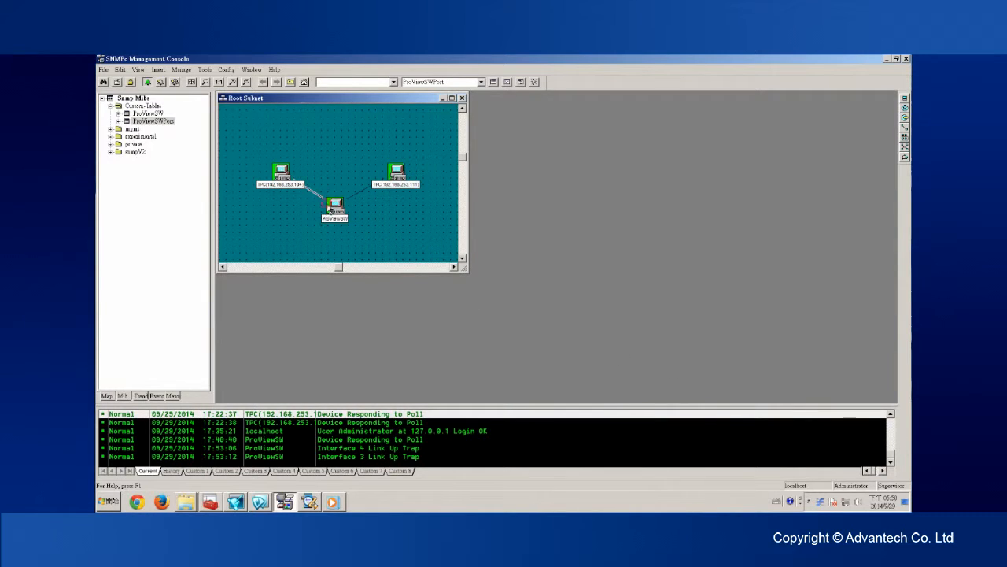
Show the ProViewSW system information window and the ProViewSWPort statistics table
click(334, 208)
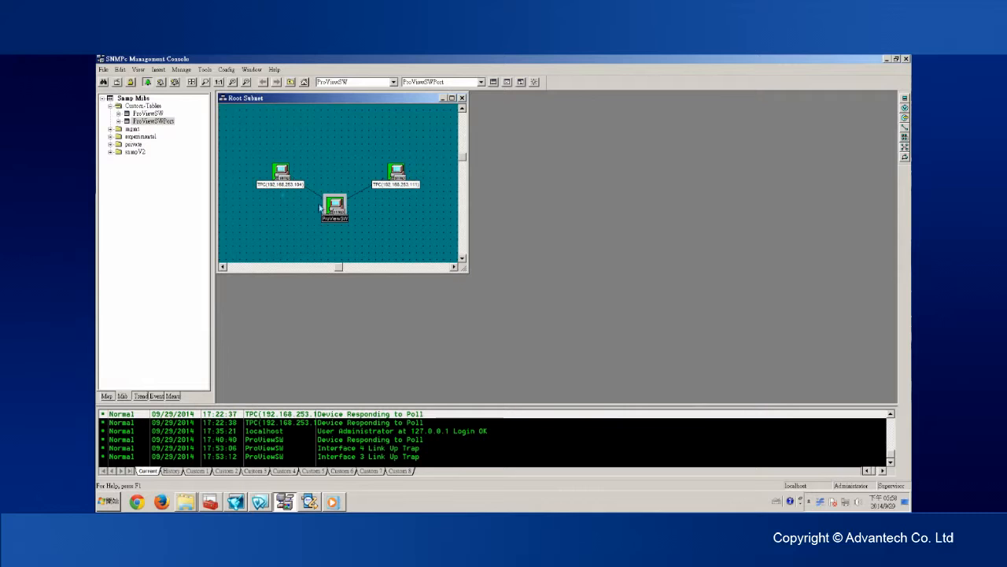
double_click(333, 207)
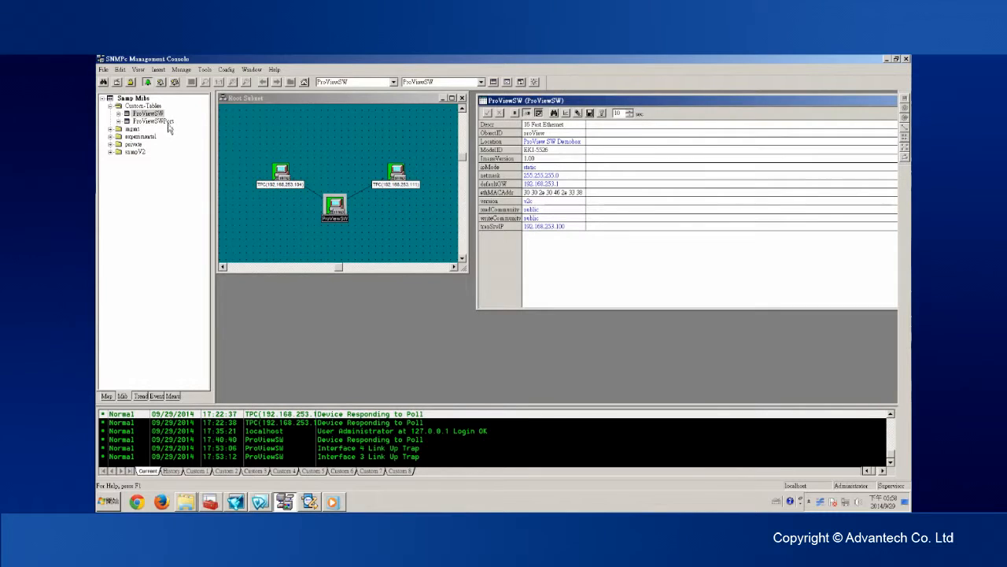
click(155, 121)
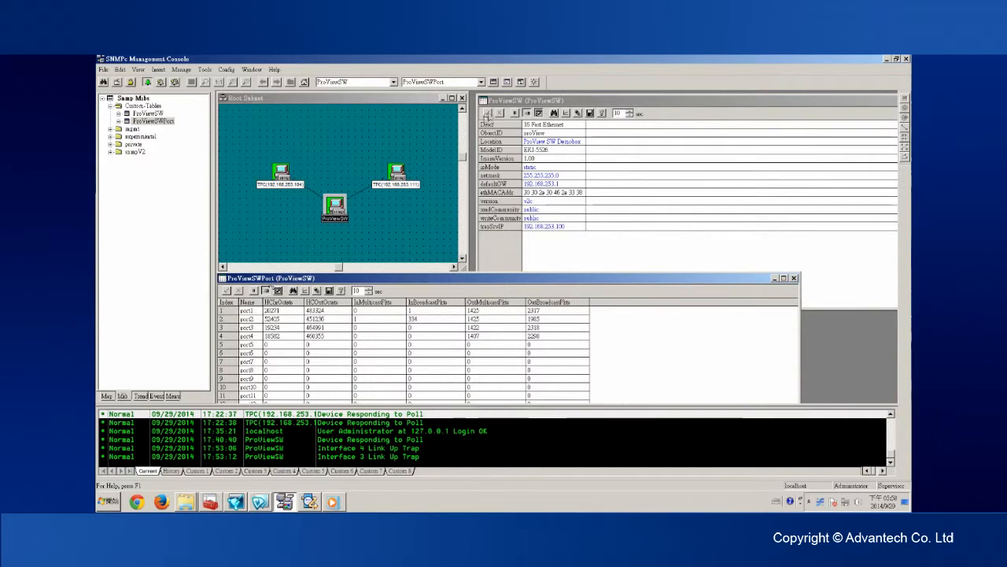
mouse_move(510, 155)
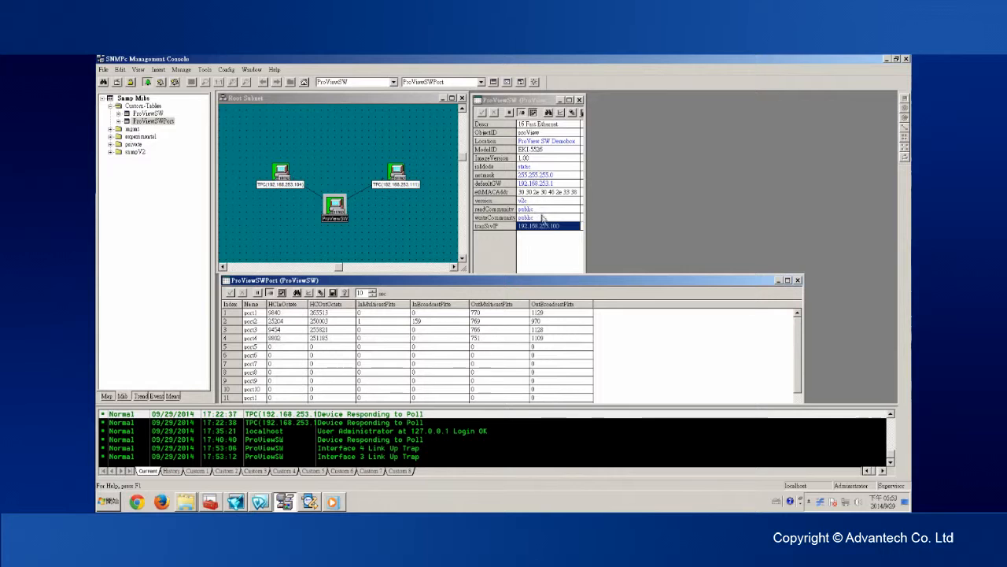
mouse_move(526, 236)
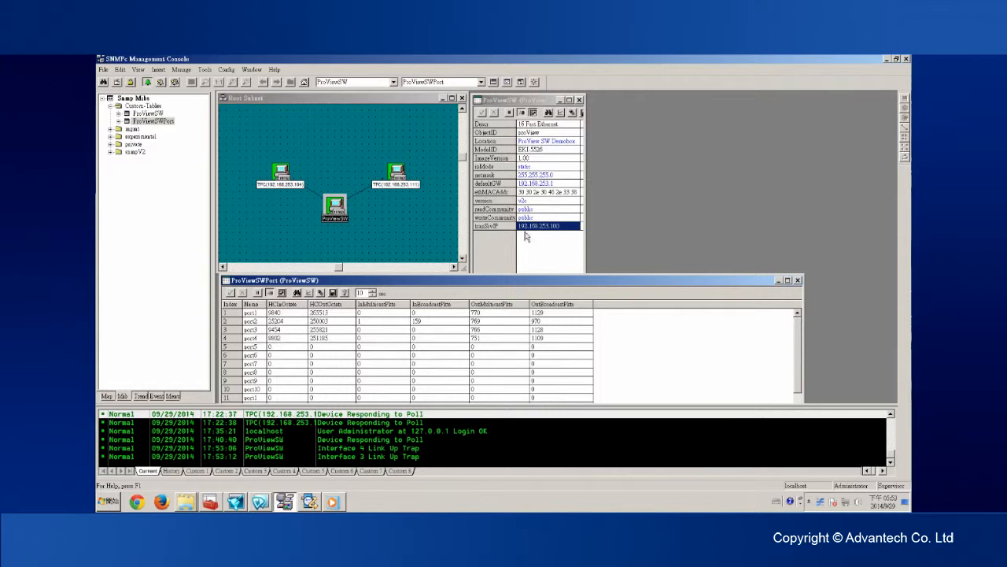